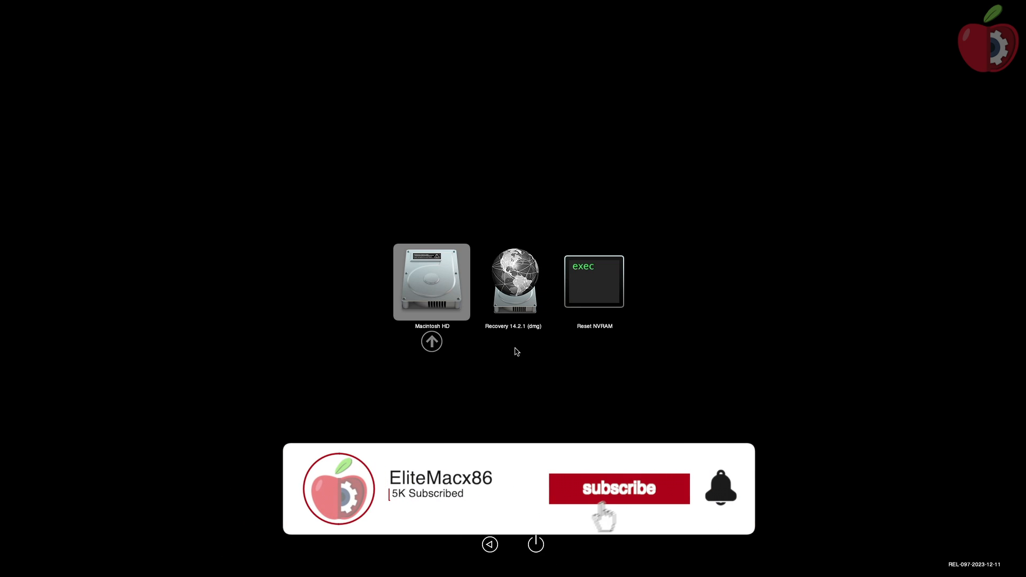
# Boot the Macintosh HD volume from the OpenCore picker through to the macOS desktop
pyautogui.click(431, 282)
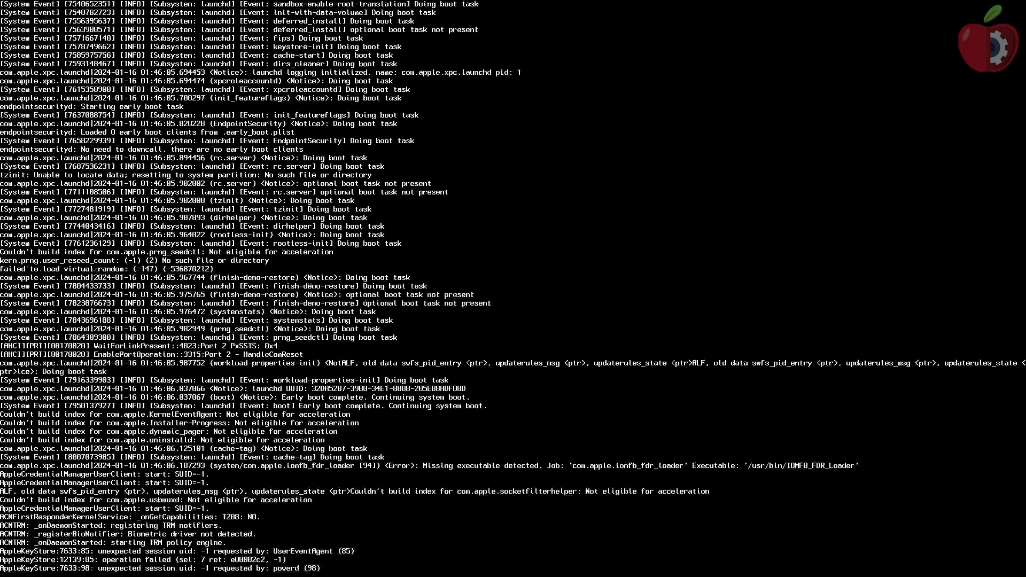
pyautogui.scroll(-3)
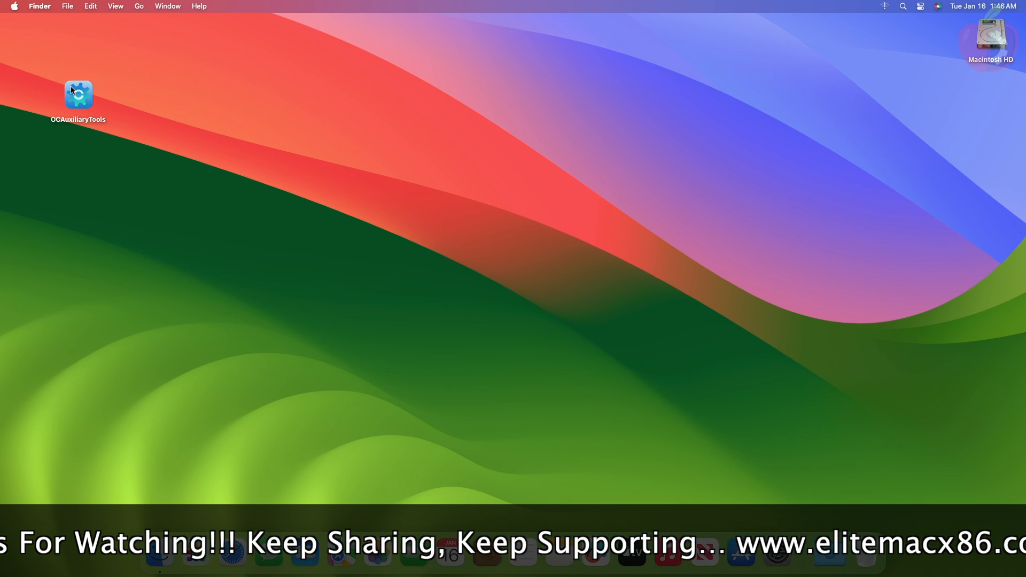
# Launch OCAuxiliaryTools and mount the EFI partition via Mount ESP, authorizing with the admin password
pyautogui.click(78, 97)
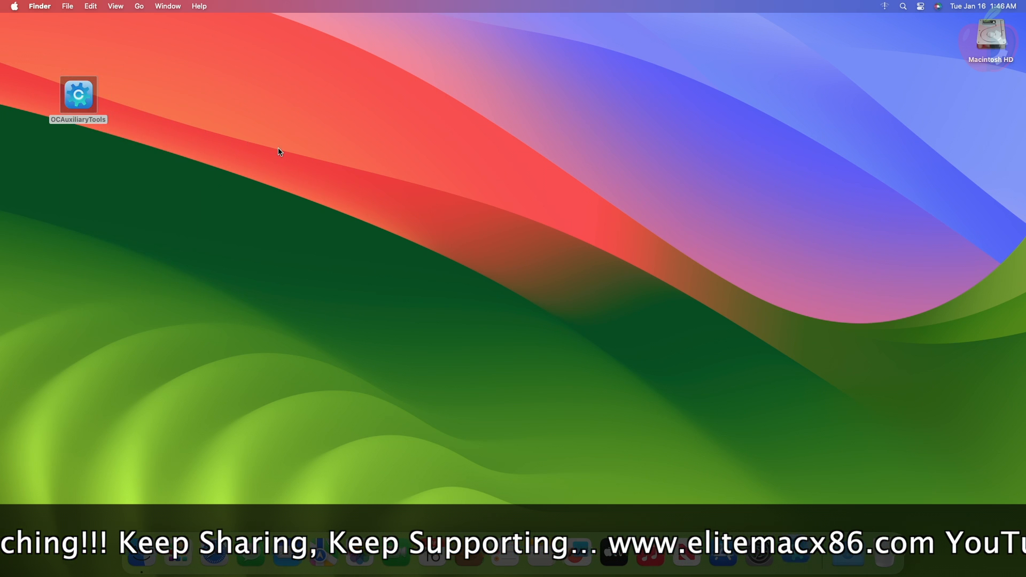
pyautogui.doubleClick(78, 95)
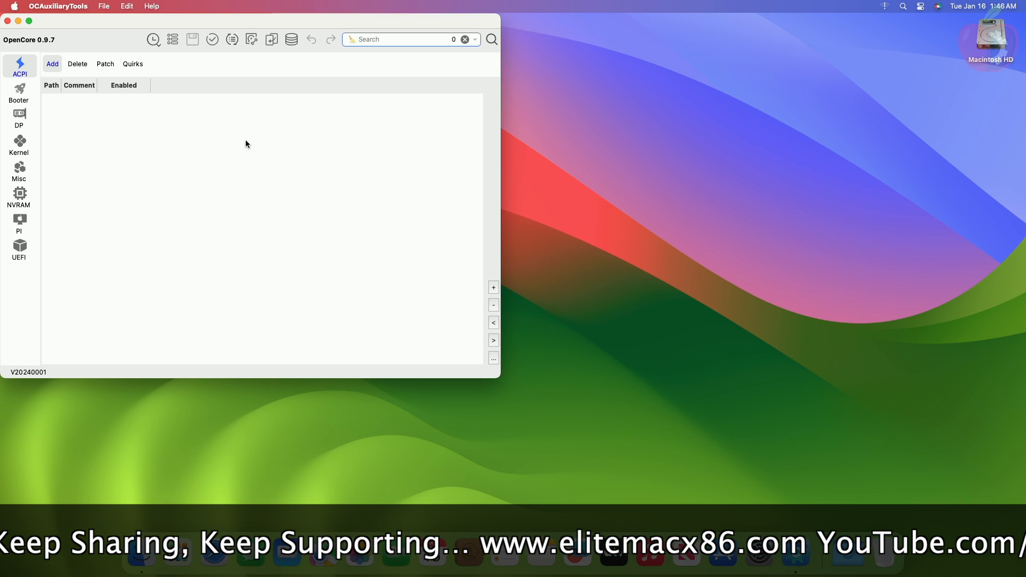
pyautogui.click(127, 6)
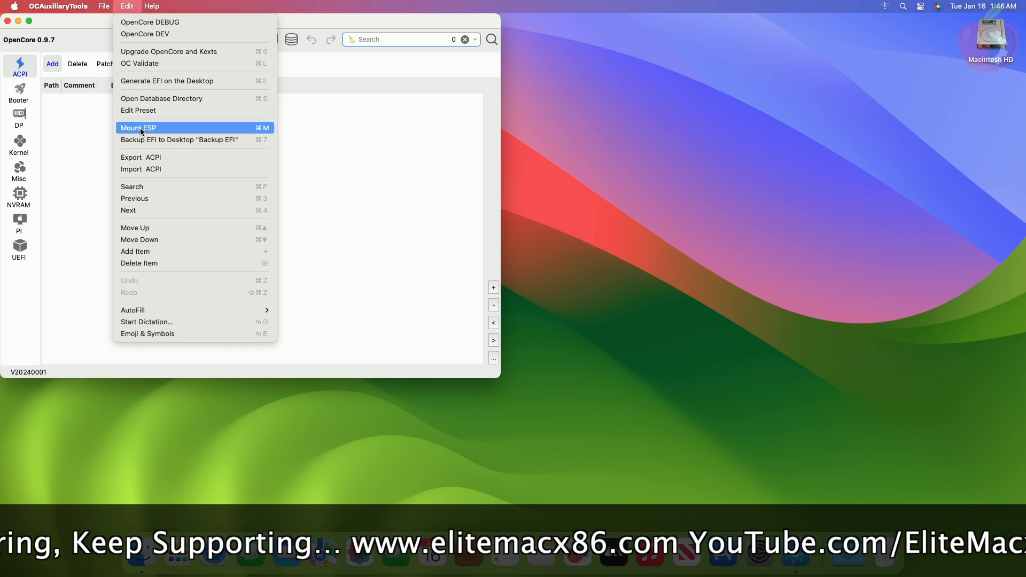
pyautogui.click(138, 127)
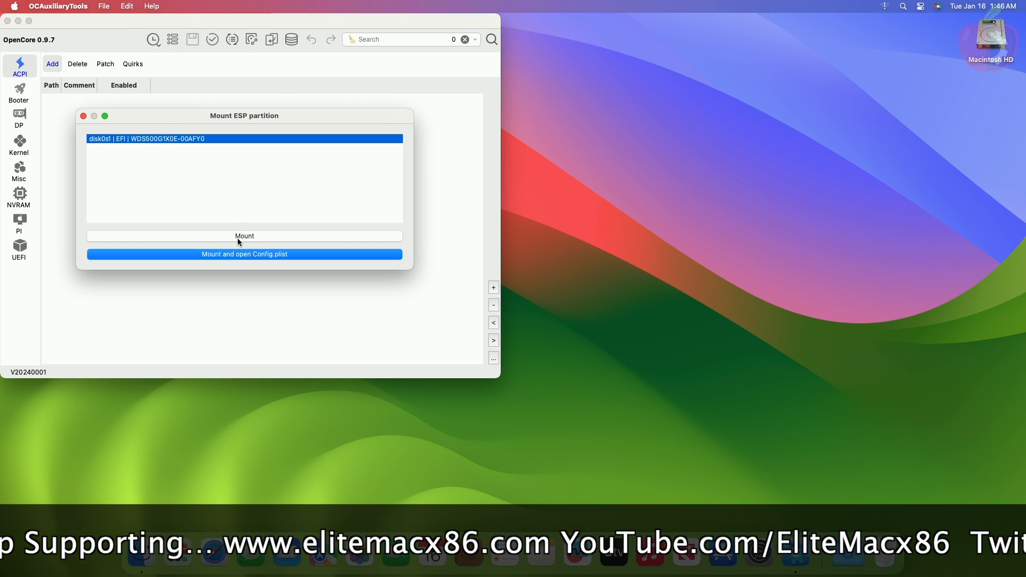
pyautogui.click(244, 235)
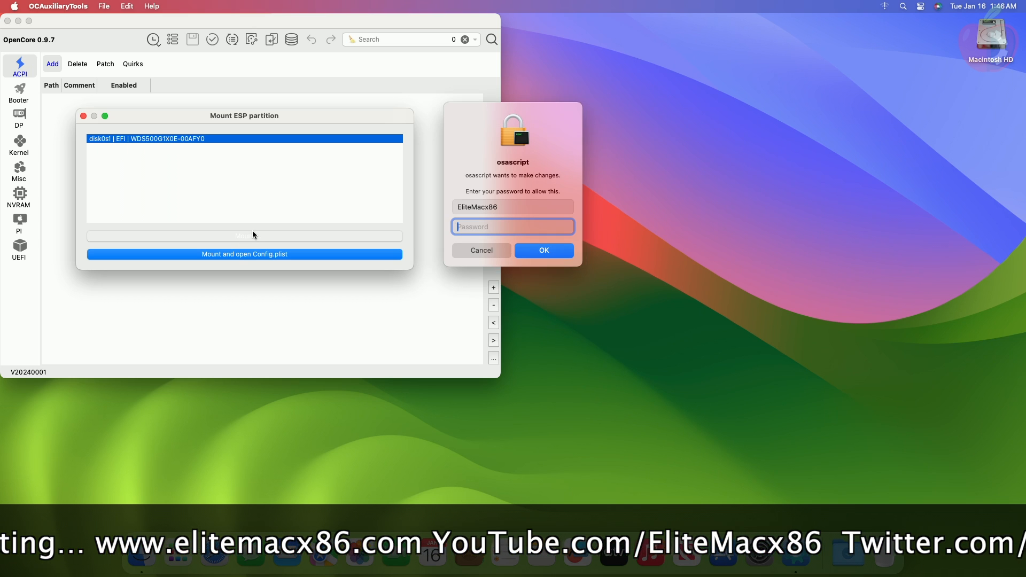
pyautogui.click(543, 250)
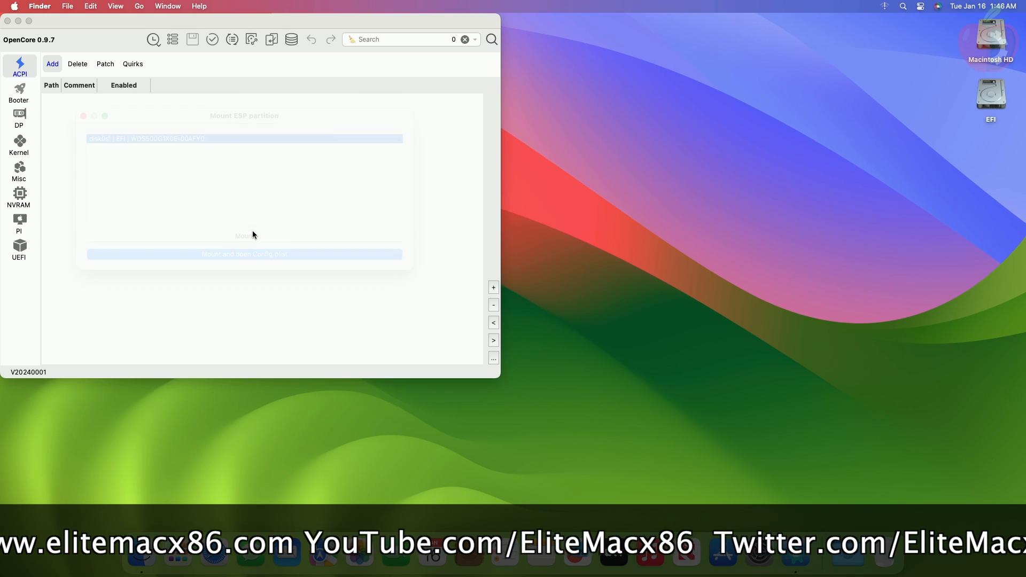
# Open config.plist from the EFI volume's OC folder in OCAuxiliaryTools
pyautogui.click(244, 254)
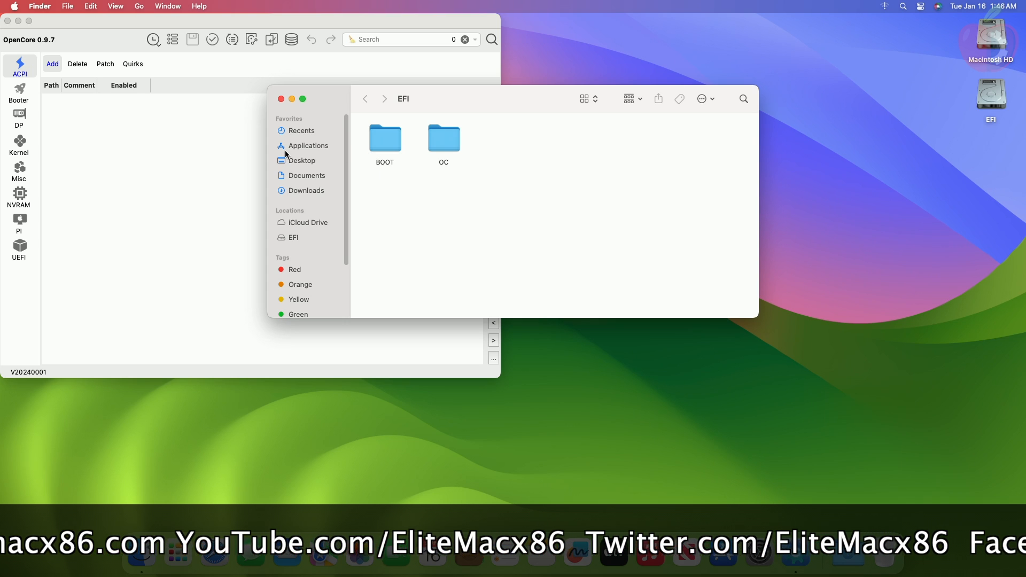
pyautogui.click(444, 138)
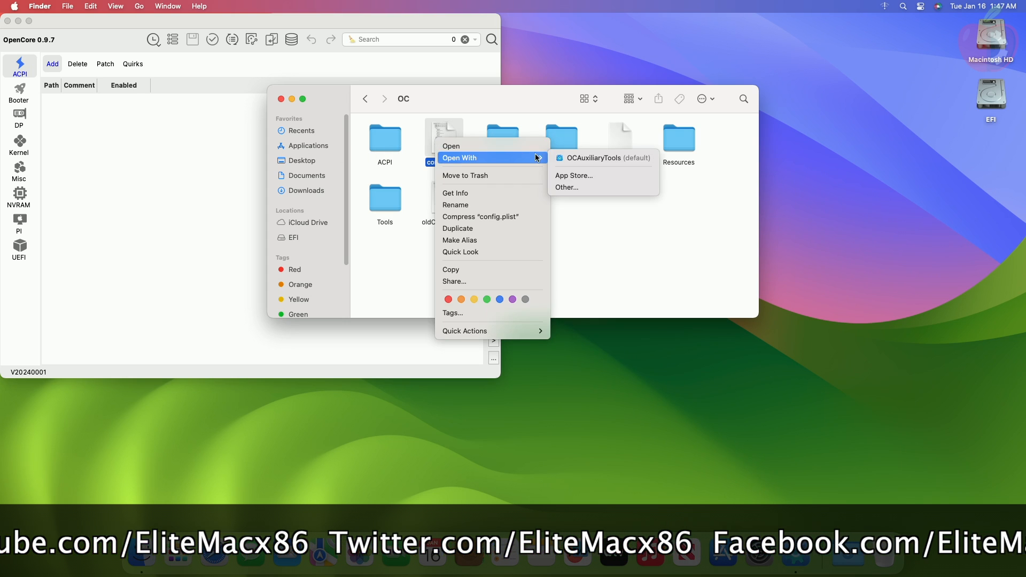
pyautogui.click(595, 157)
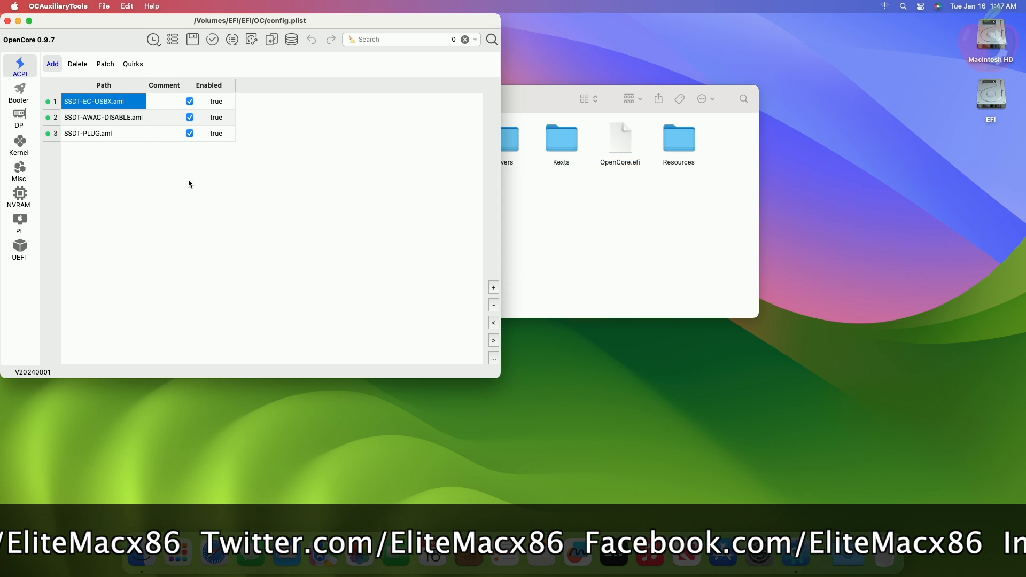
# Tick HideAuxiliary under Misc > Boot in config.plist, then close the OC folder window
pyautogui.click(20, 172)
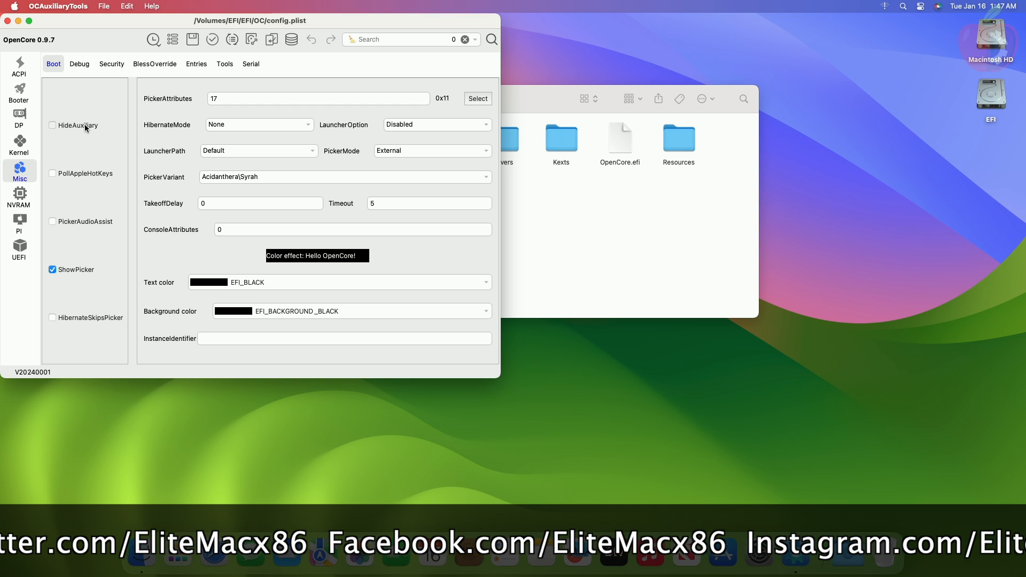
pyautogui.click(53, 125)
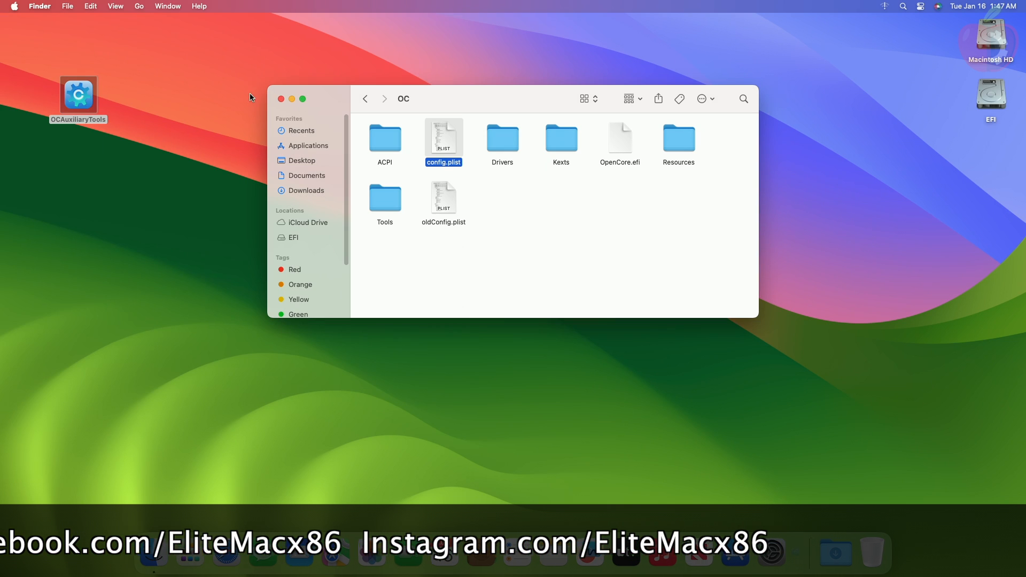
pyautogui.click(281, 99)
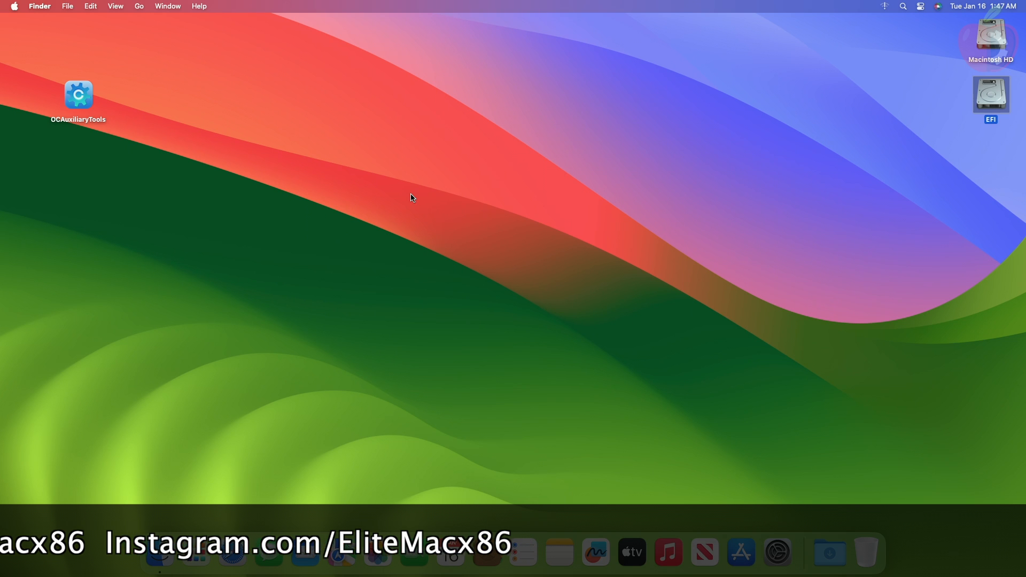
# Restart the Mac from the Apple menu and confirm the restart
pyautogui.click(14, 6)
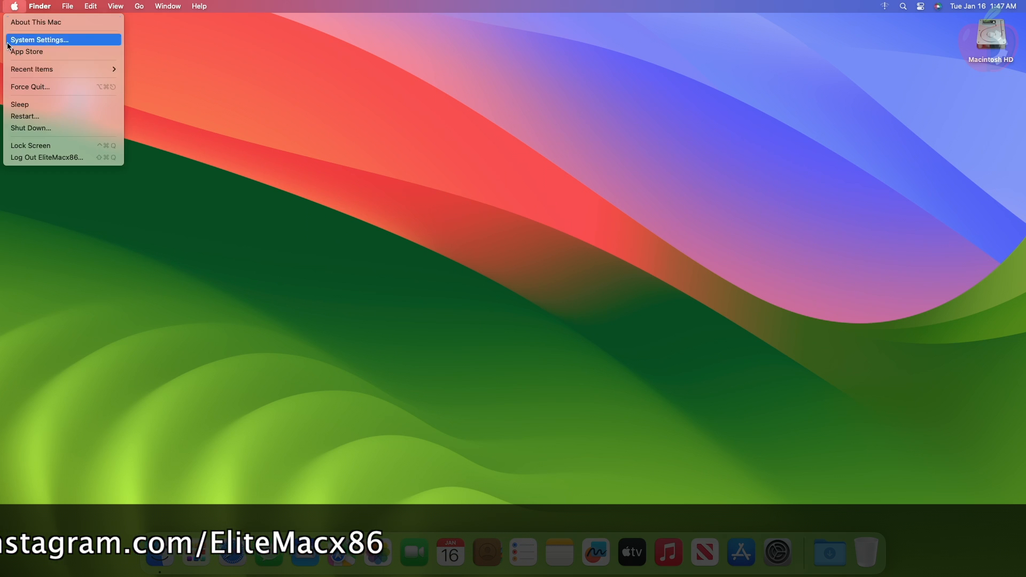
pyautogui.click(26, 116)
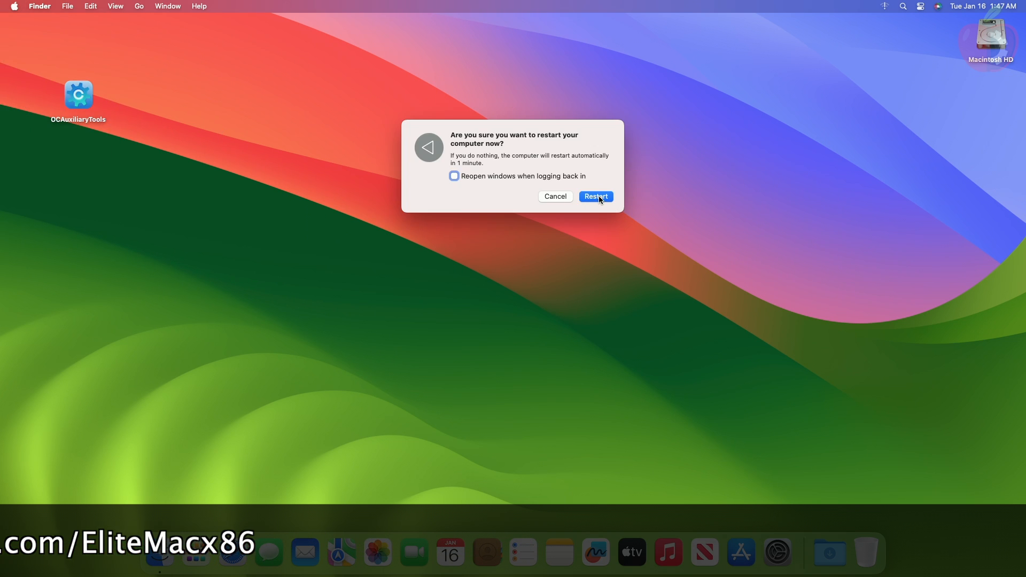
pyautogui.click(594, 196)
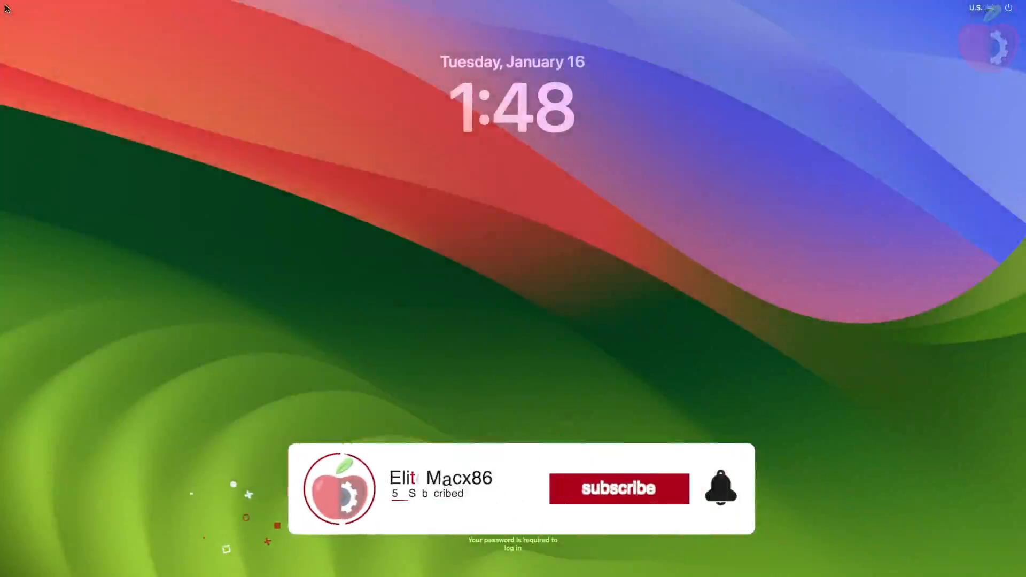
# Wait for the restarted Mac to reach the macOS login screen
pyautogui.click(618, 488)
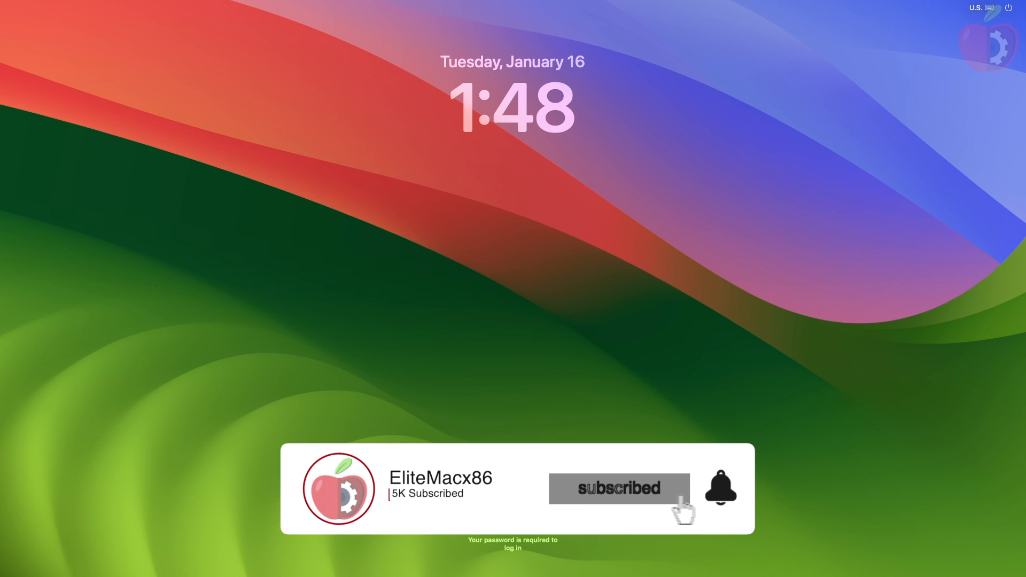